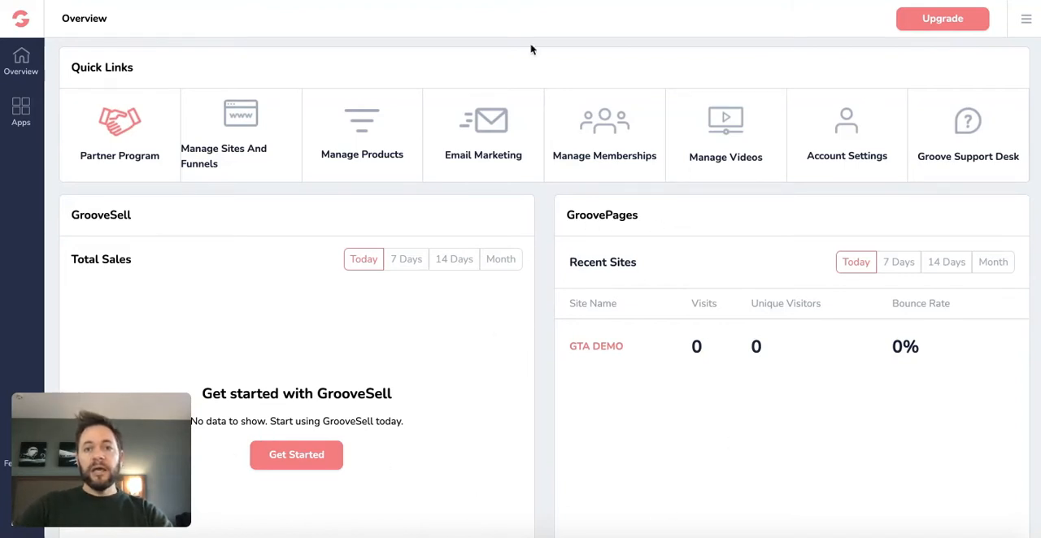
{"action": "mouse_move", "coordinate": [951, 130]}
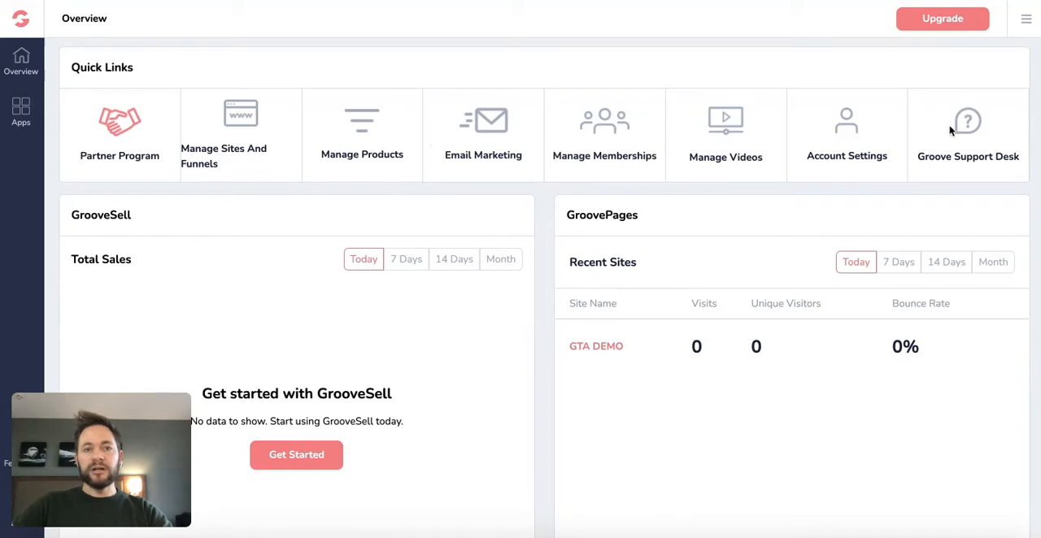
{"action": "mouse_move", "coordinate": [364, 202]}
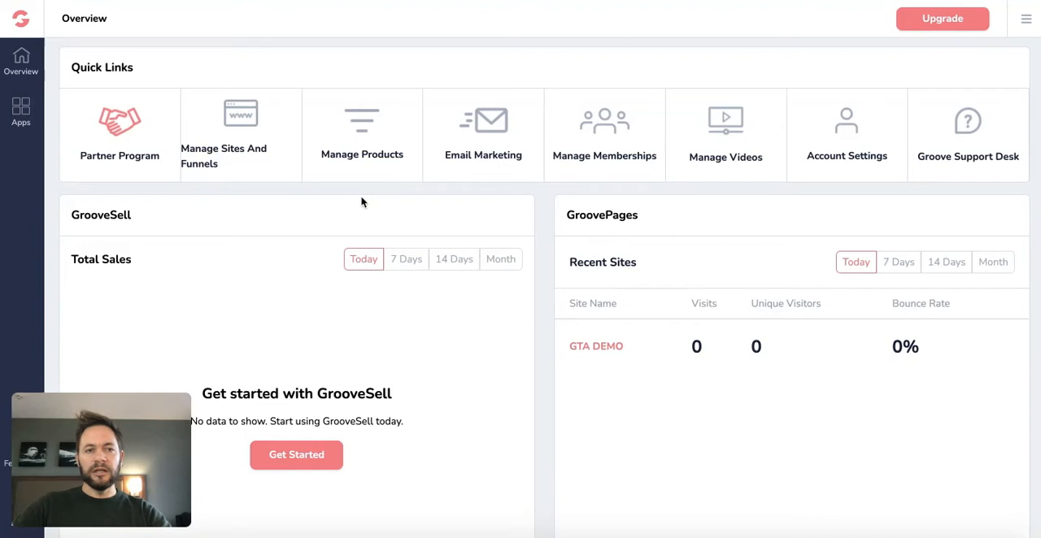
{"action": "mouse_move", "coordinate": [521, 179]}
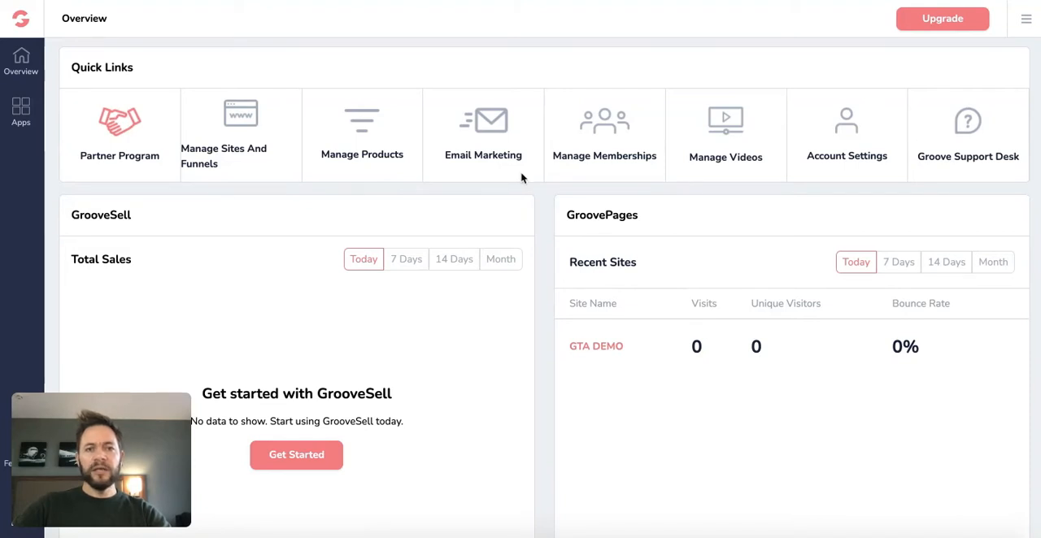
{"action": "mouse_move", "coordinate": [474, 134]}
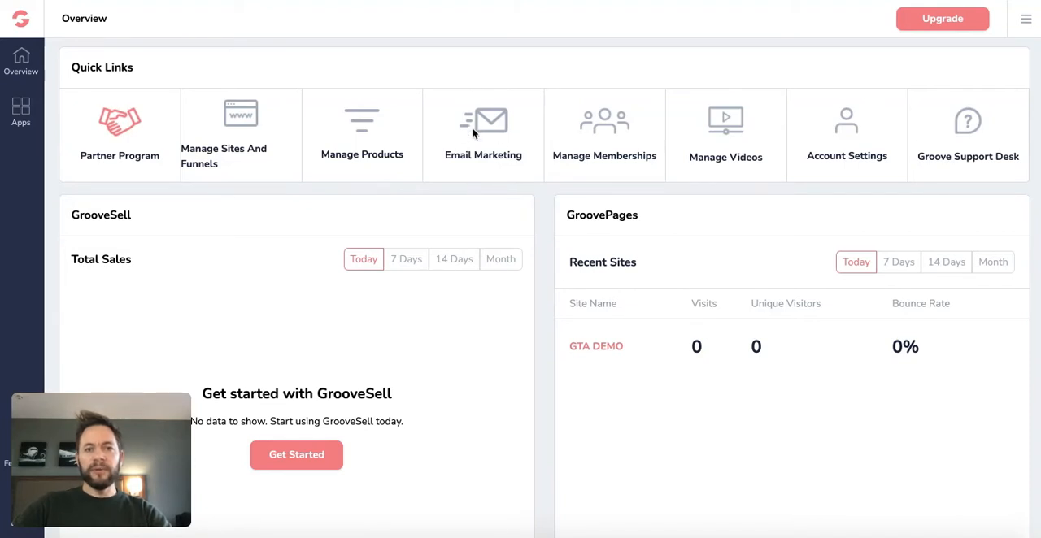
{"action": "mouse_move", "coordinate": [330, 215]}
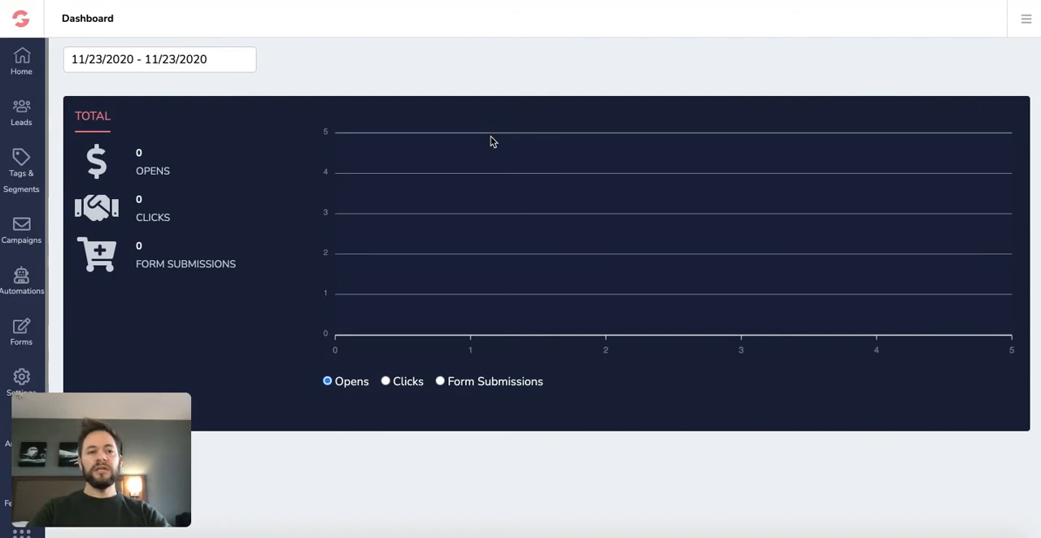
{"action": "mouse_move", "coordinate": [500, 143]}
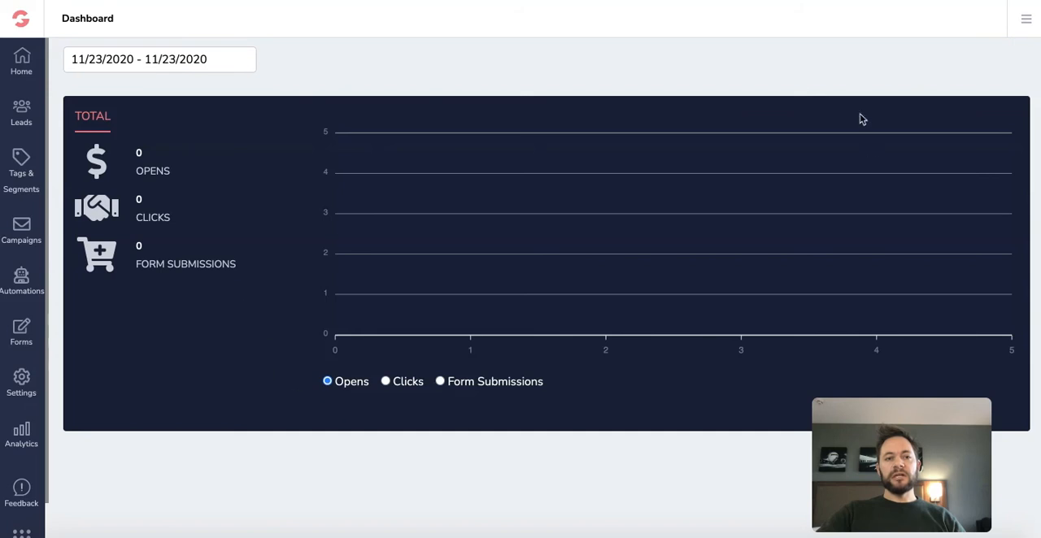
{"action": "mouse_move", "coordinate": [587, 329]}
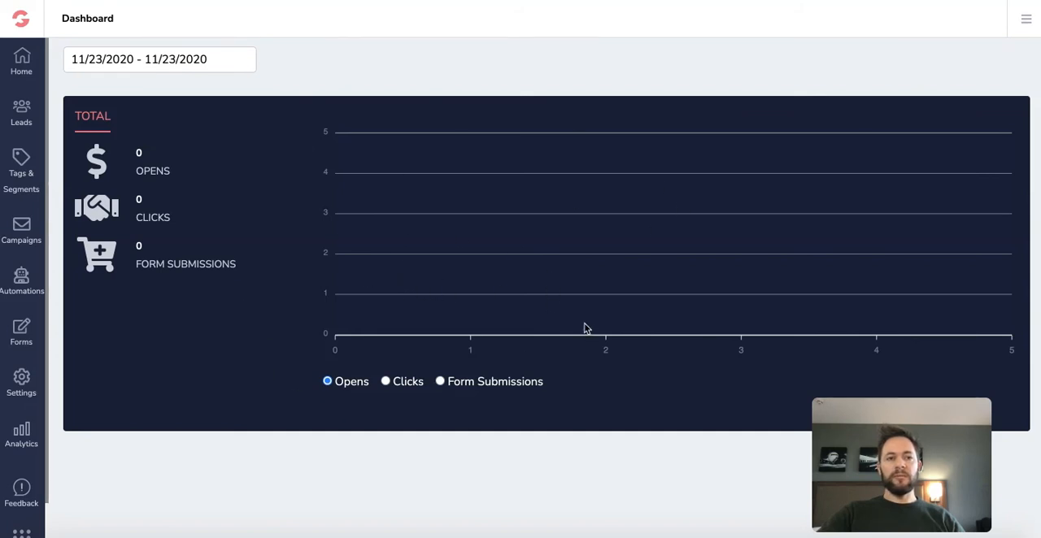
{"action": "mouse_move", "coordinate": [117, 276]}
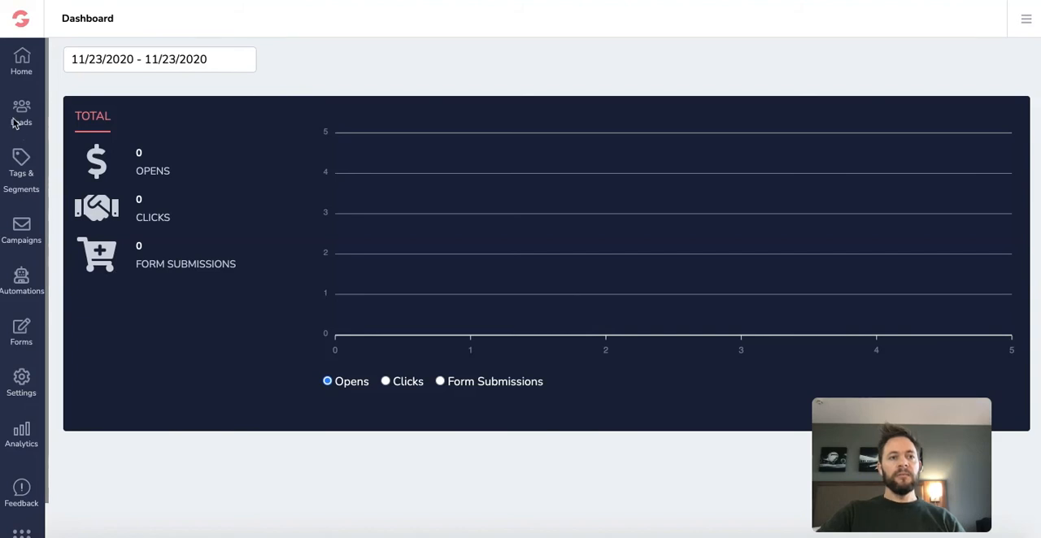
{"action": "mouse_move", "coordinate": [589, 328]}
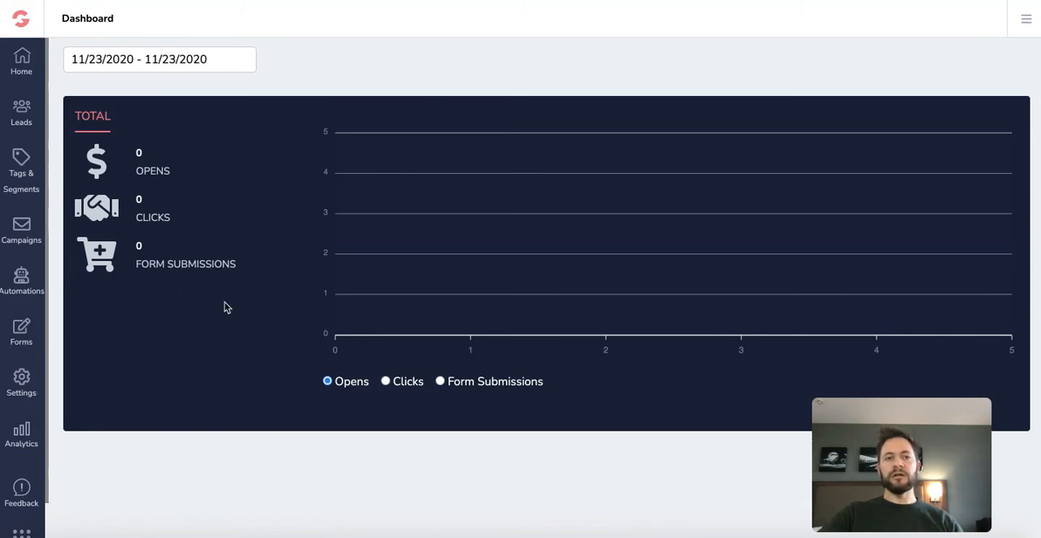
{"action": "mouse_move", "coordinate": [699, 281]}
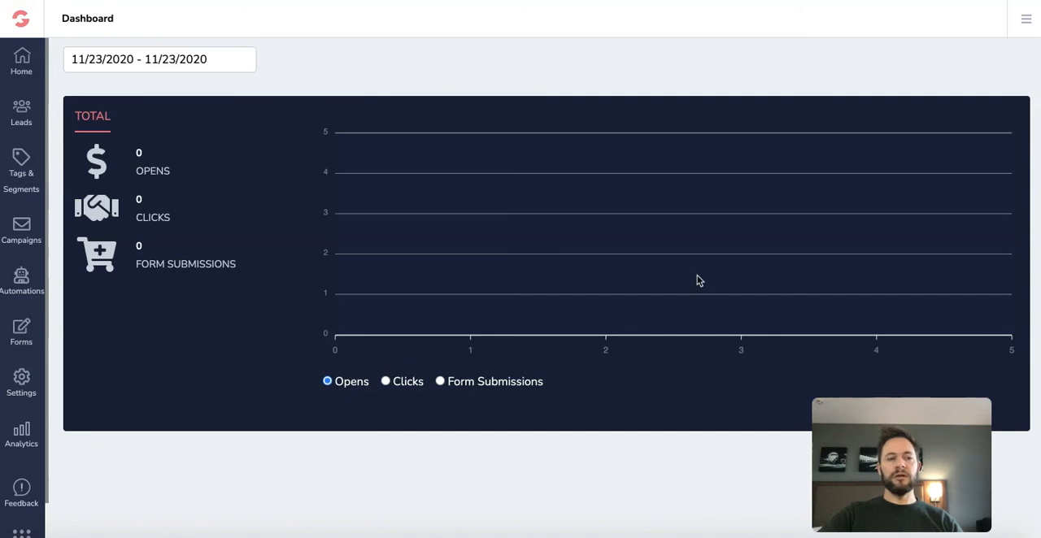
{"action": "mouse_move", "coordinate": [26, 122]}
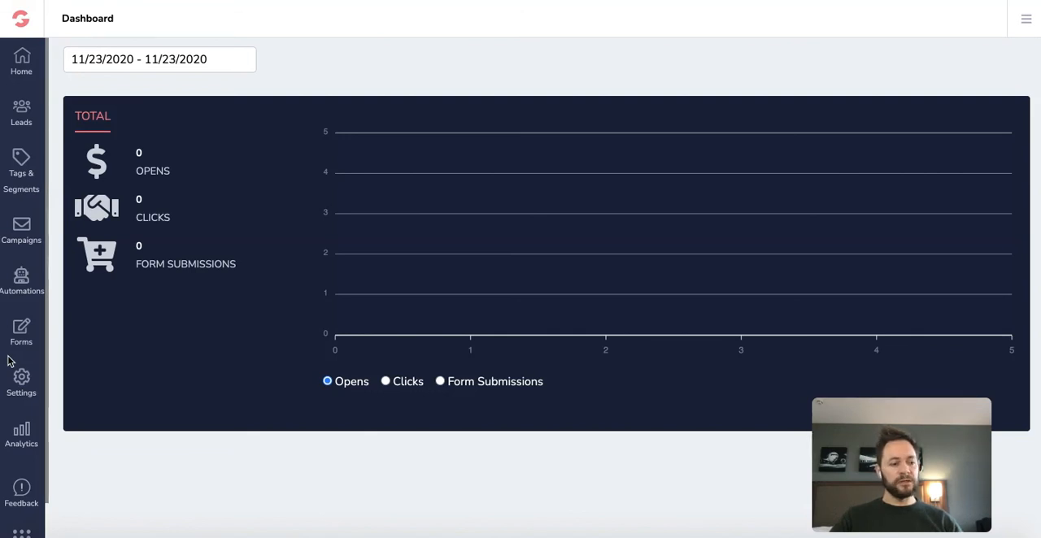
{"action": "mouse_move", "coordinate": [8, 192]}
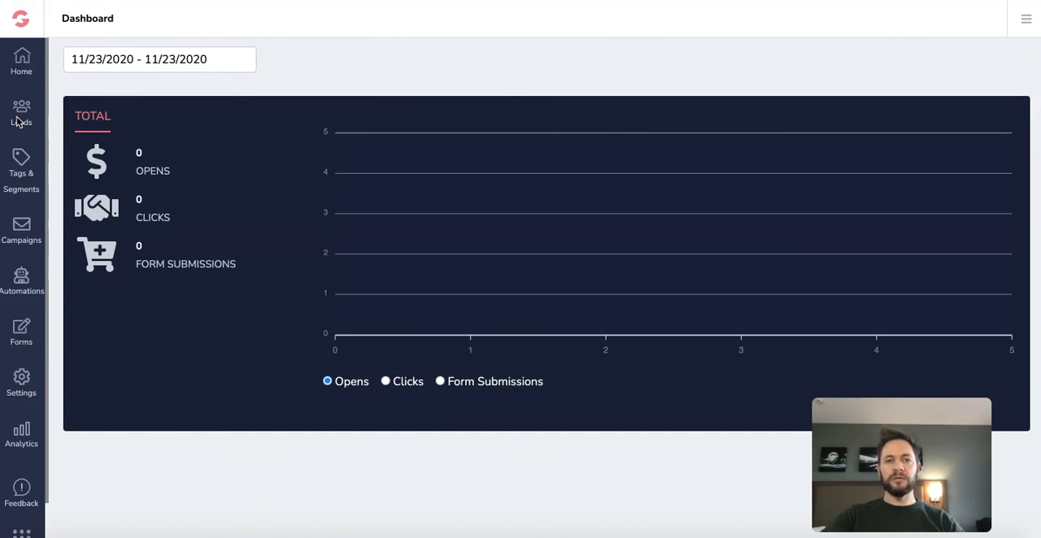
{"action": "mouse_move", "coordinate": [117, 169]}
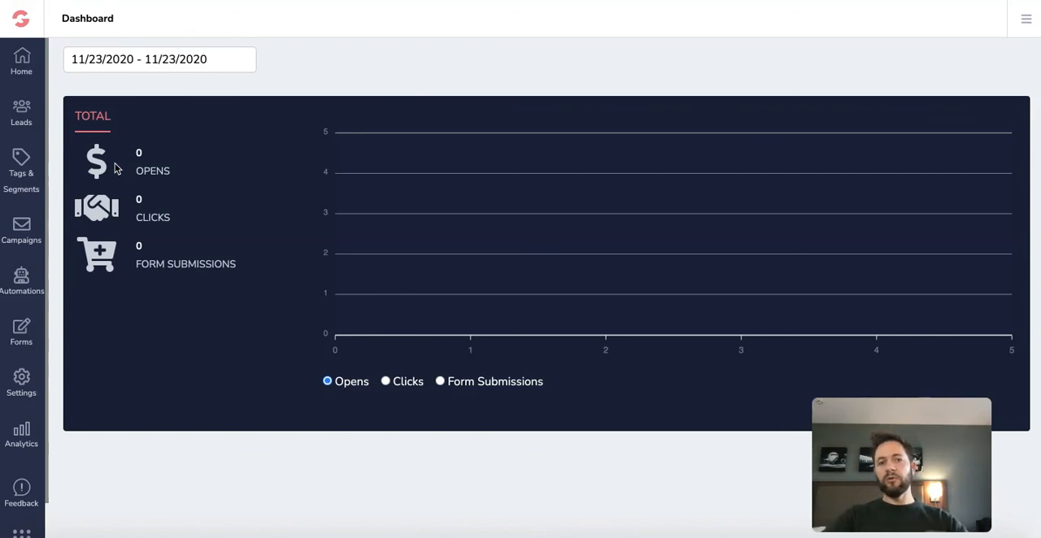
{"action": "mouse_move", "coordinate": [128, 180]}
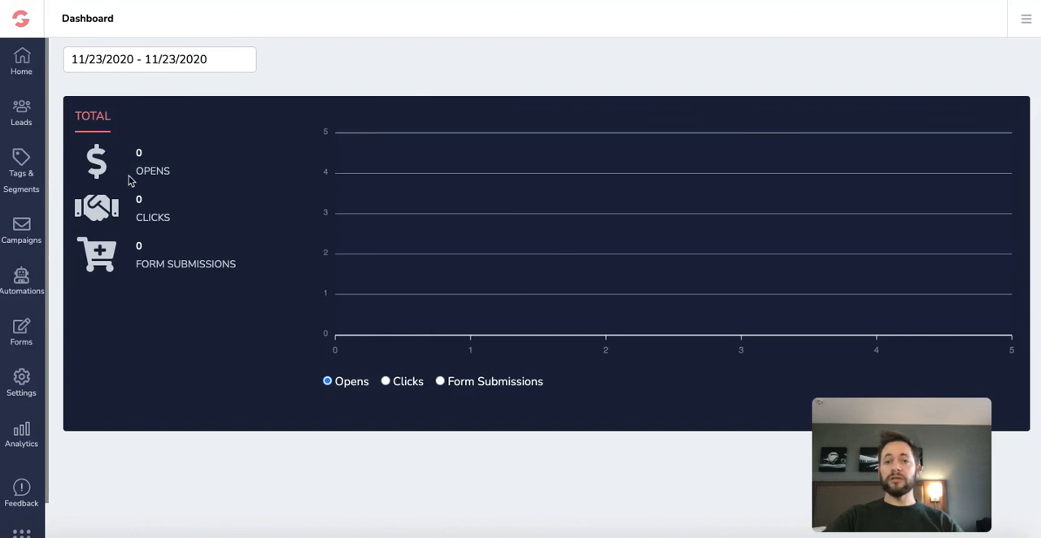
{"action": "mouse_move", "coordinate": [444, 193]}
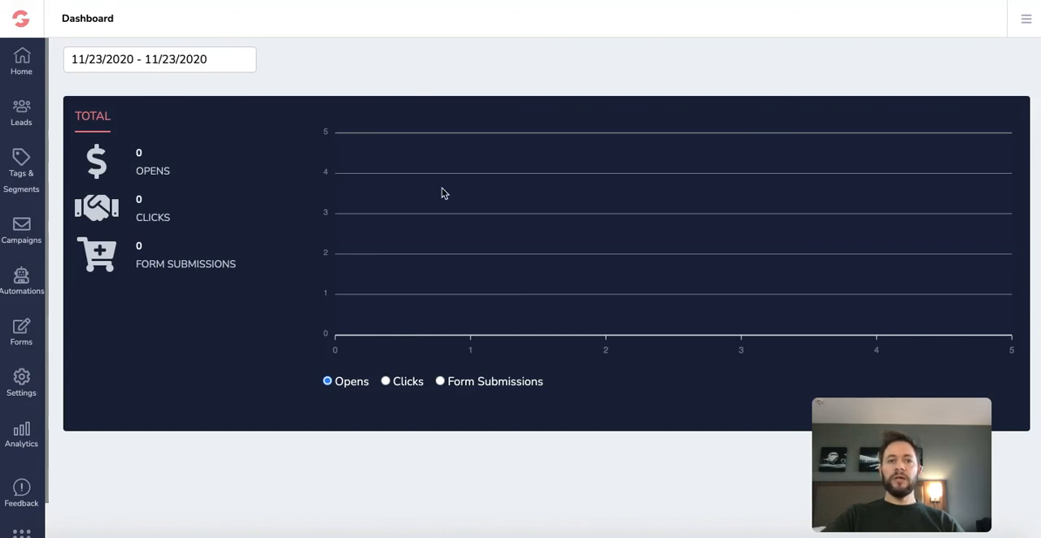